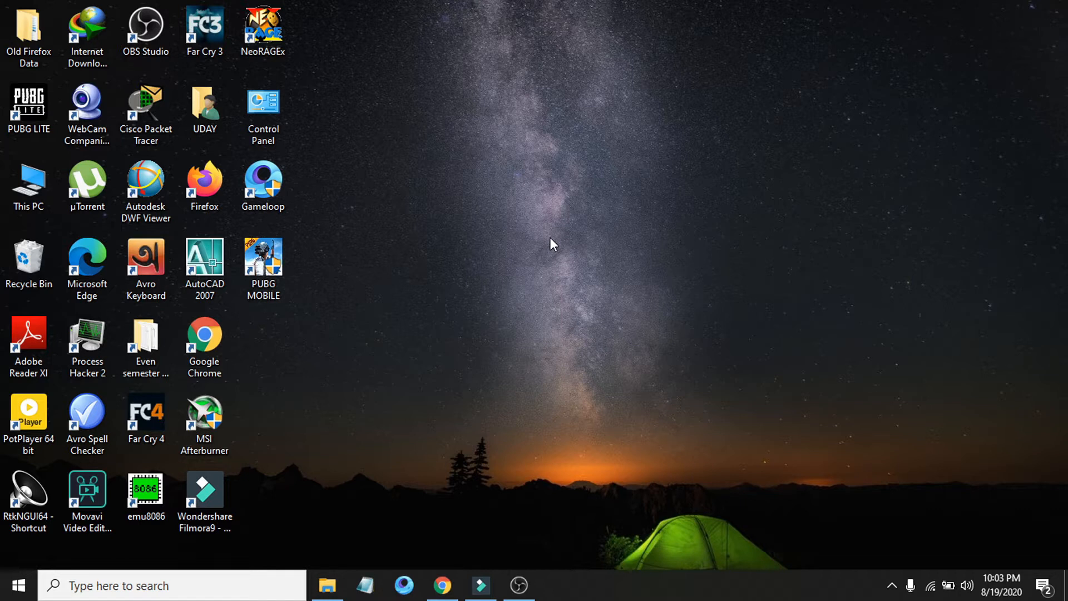
{"action": "mouse_move", "coordinate": [622, 255]}
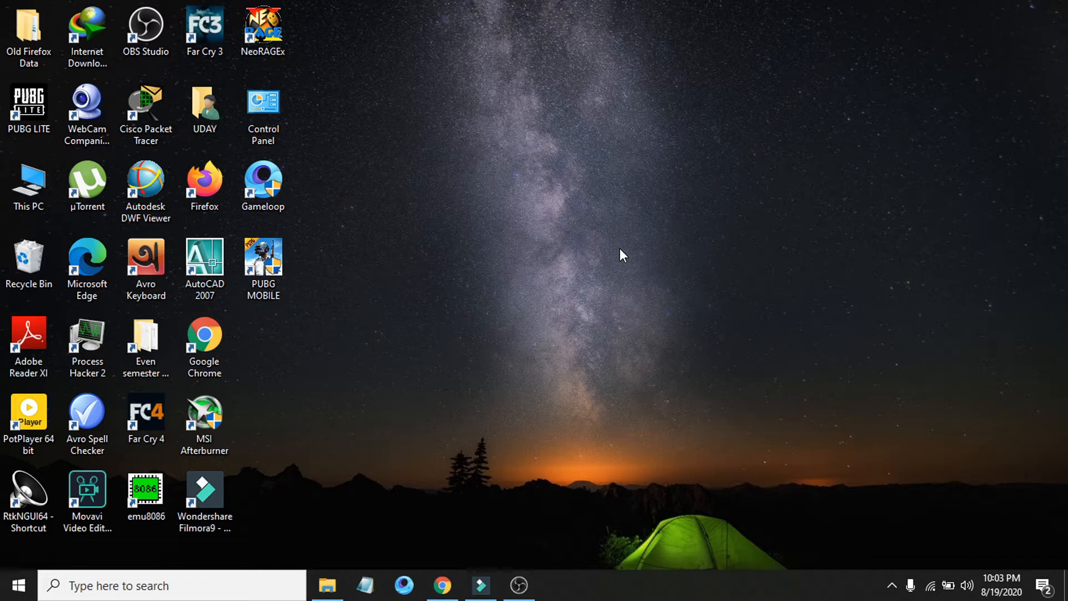
{"action": "mouse_move", "coordinate": [616, 225]}
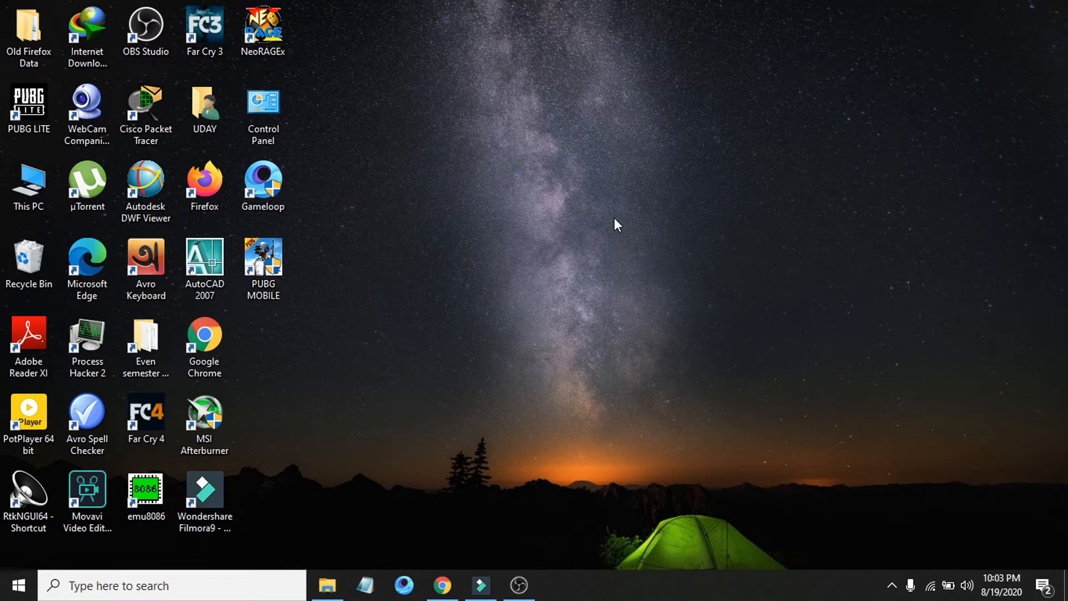
{"action": "mouse_move", "coordinate": [576, 280]}
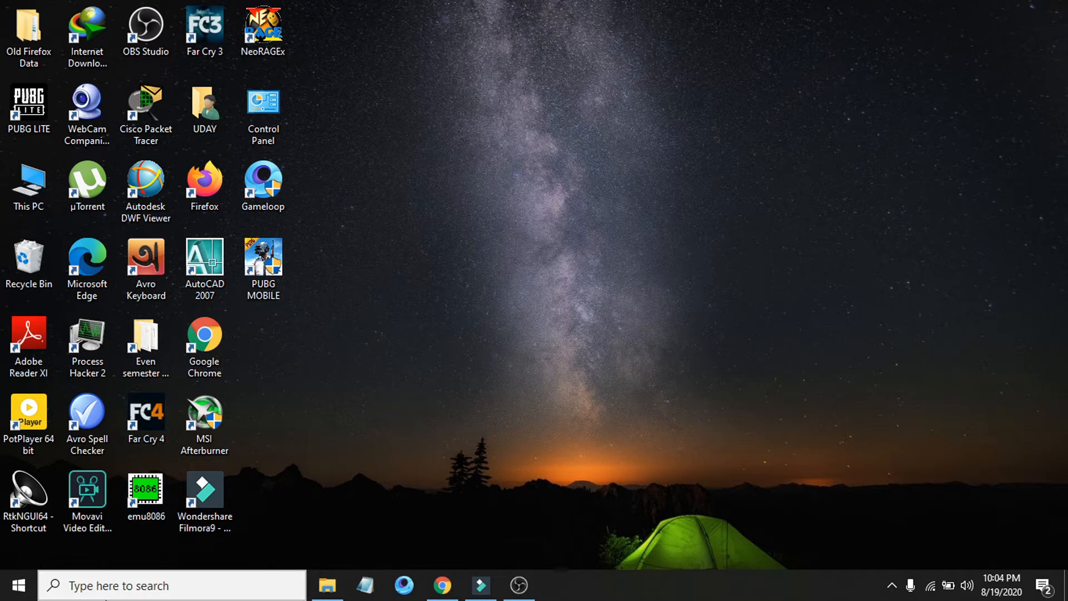
Step: Search Windows for "service" and open the Services app
{"action": "type", "text": "s"}
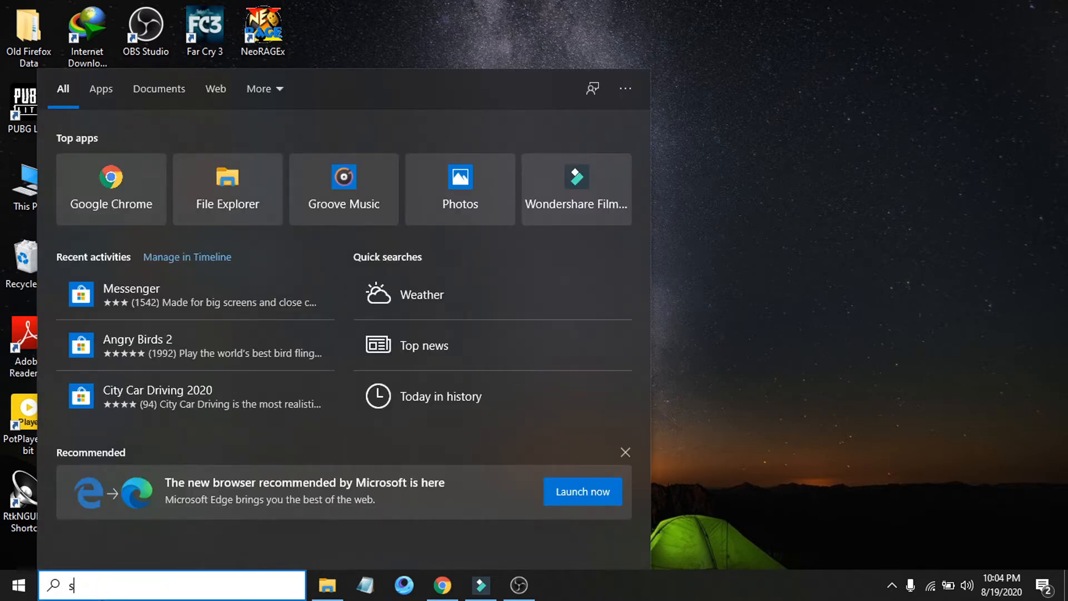
{"action": "type", "text": "ervic"}
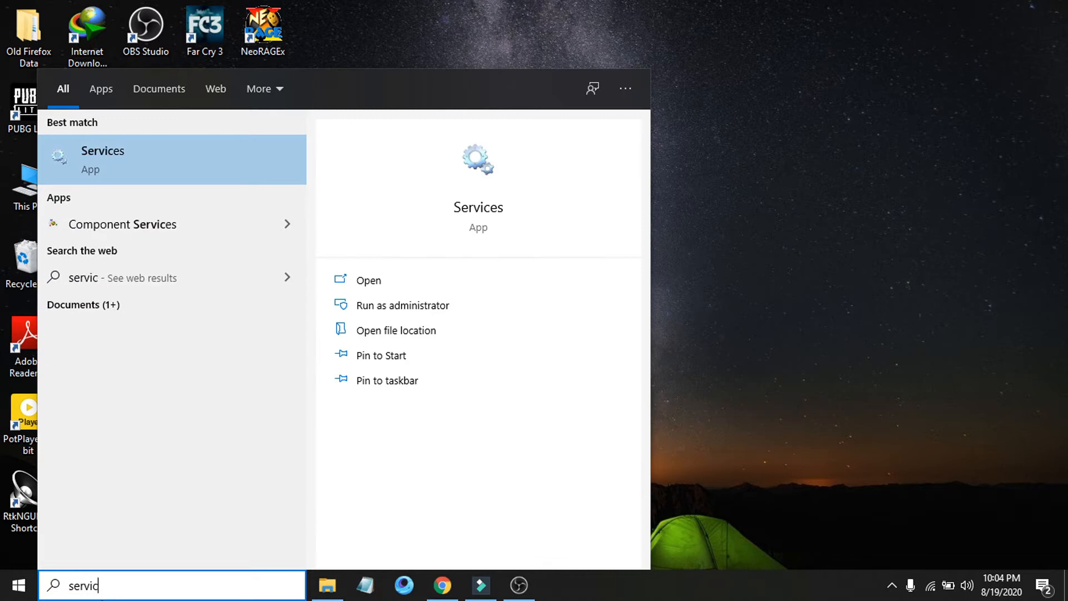
{"action": "type", "text": "e"}
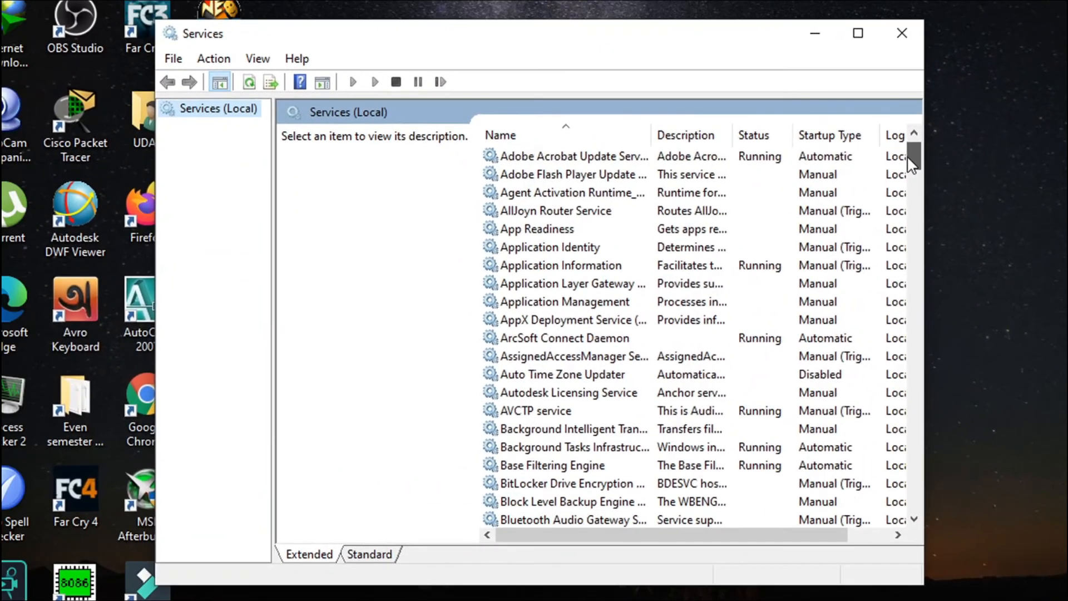
Step: Scroll the services list and open Background Intelligent Transfer Service properties
{"action": "scroll", "scroll_direction": "down", "scroll_amount": 3}
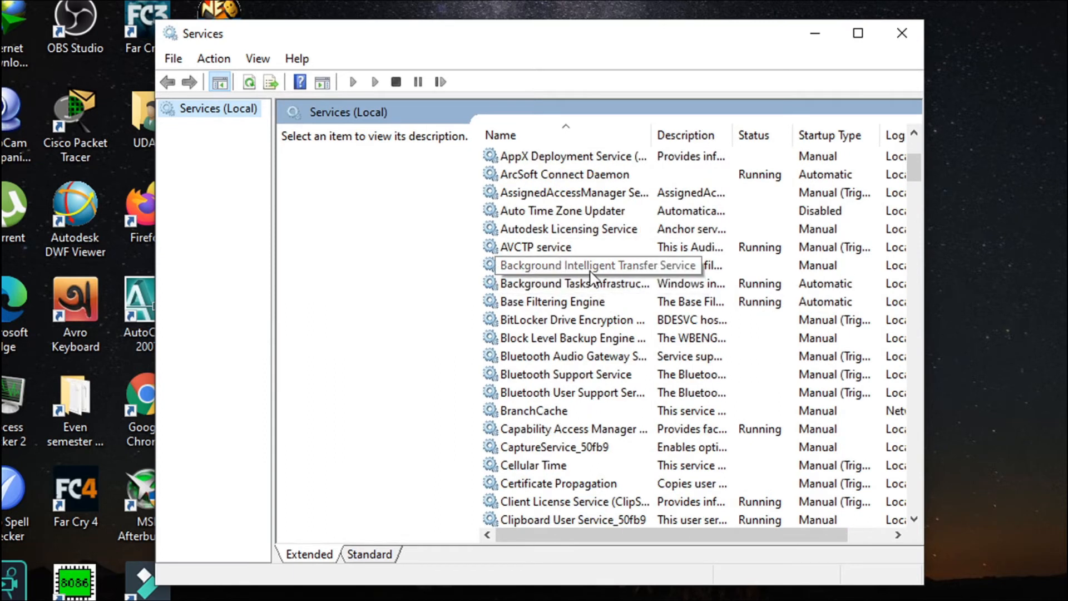
{"action": "mouse_move", "coordinate": [617, 295]}
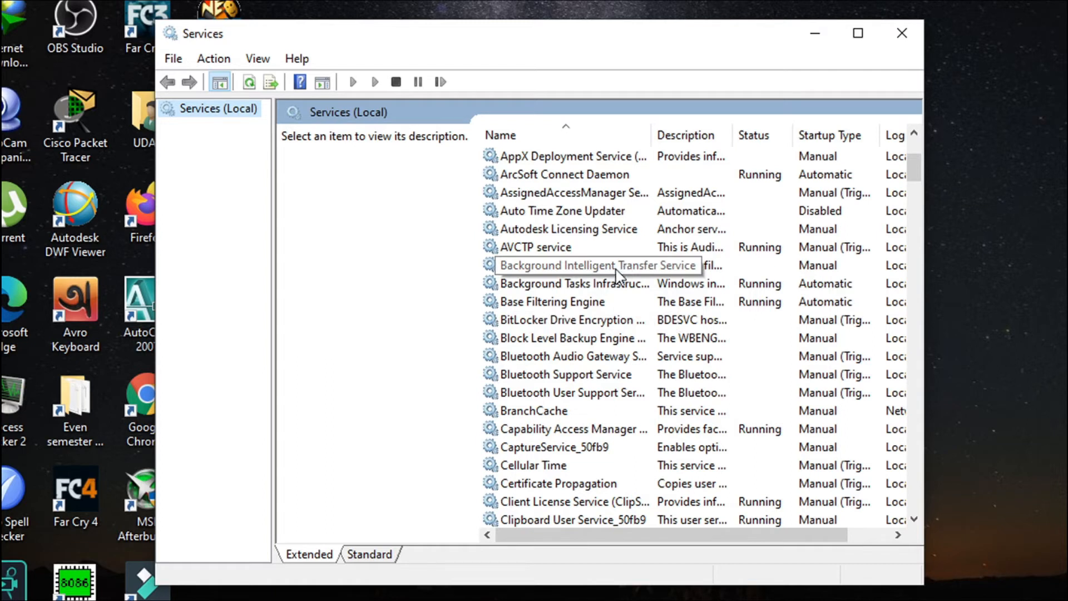
{"action": "double_click", "coordinate": [592, 265]}
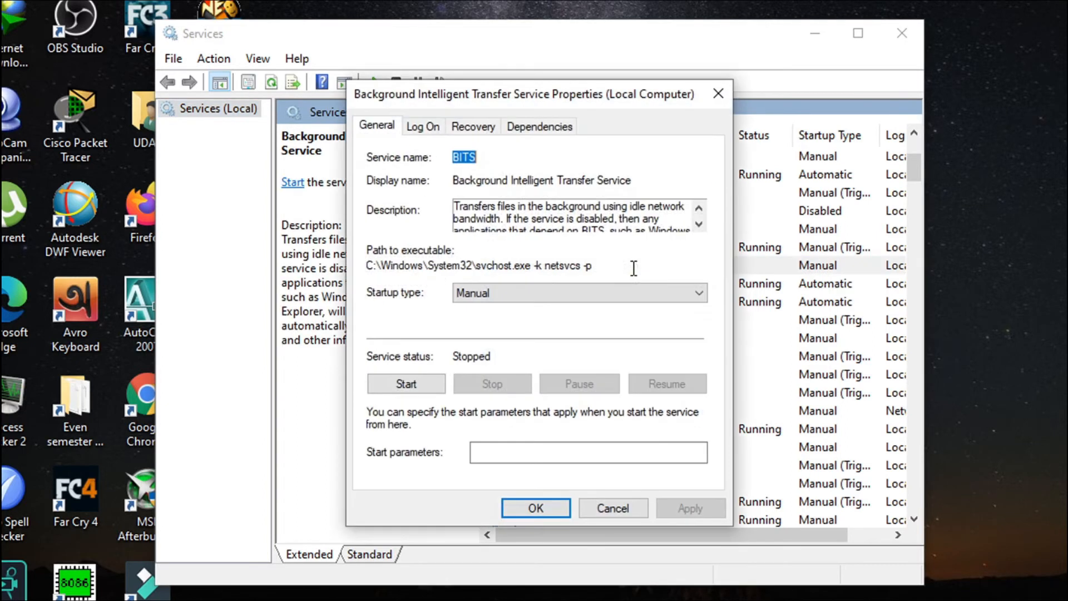
Step: Set BITS startup type to Manual, apply, and close the dialog
{"action": "left_click", "coordinate": [698, 292]}
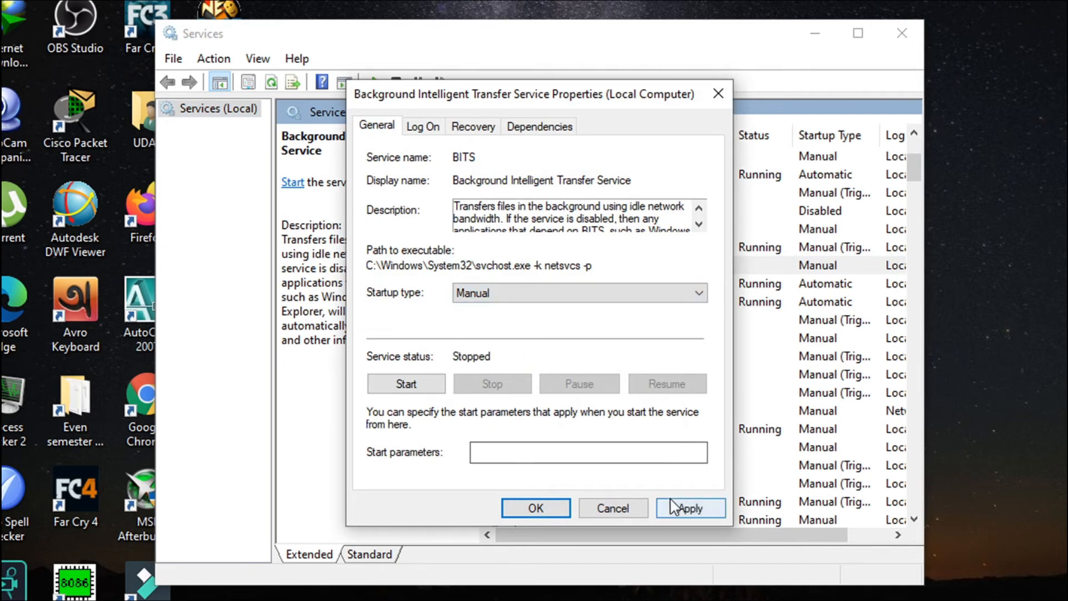
{"action": "left_click", "coordinate": [610, 508]}
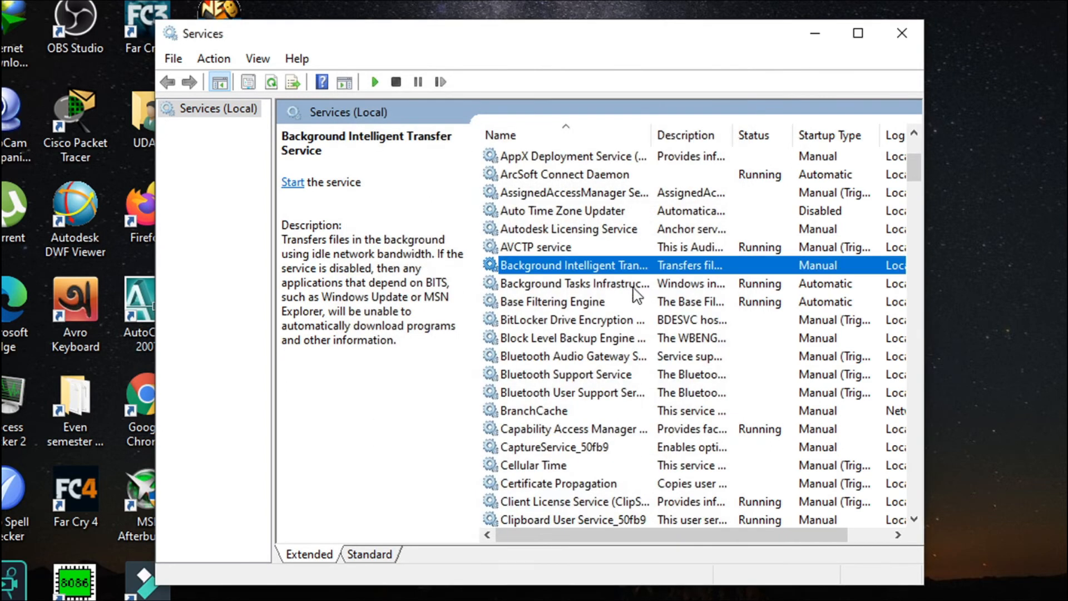